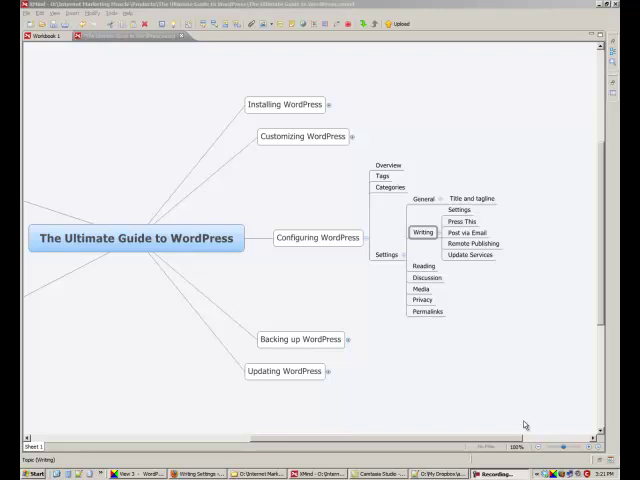
mouse_move(424, 344)
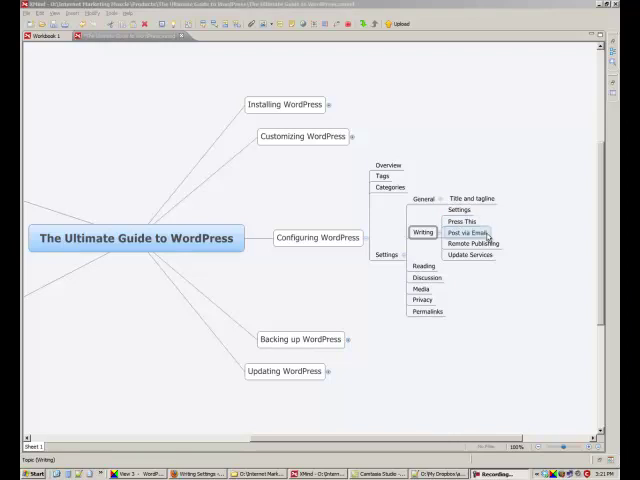
- Set Size of the post box to 27 lines on the Writing Settings page
left_click(470, 256)
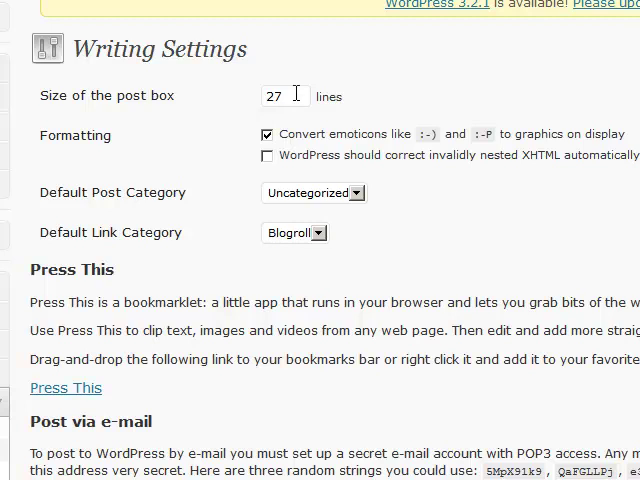
mouse_move(292, 96)
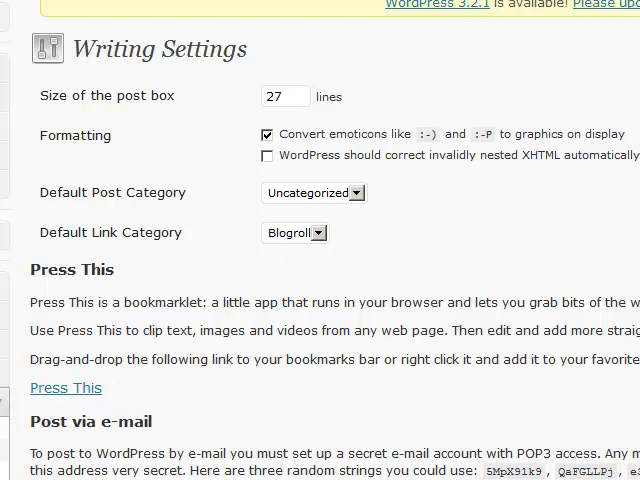
mouse_move(262, 404)
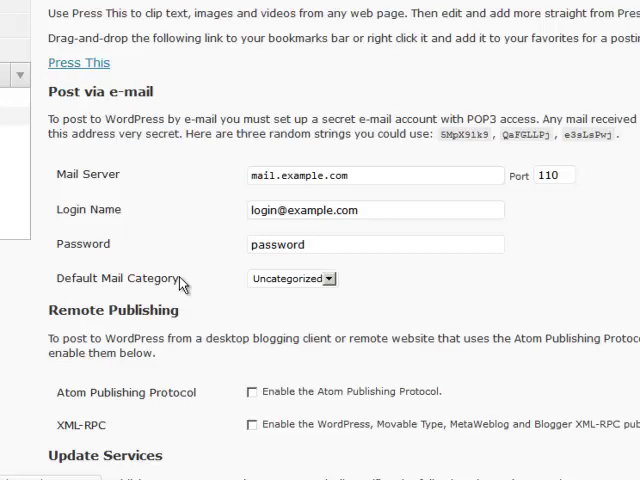
- Enable the Atom Publishing Protocol and XML-RPC under Remote Publishing
scroll("down", 3)
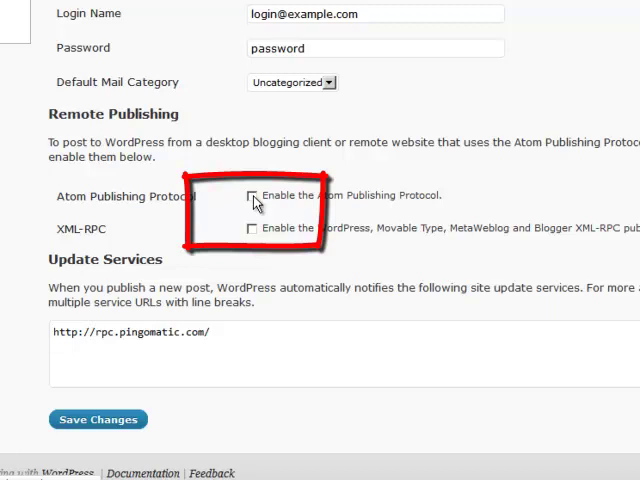
left_click(252, 196)
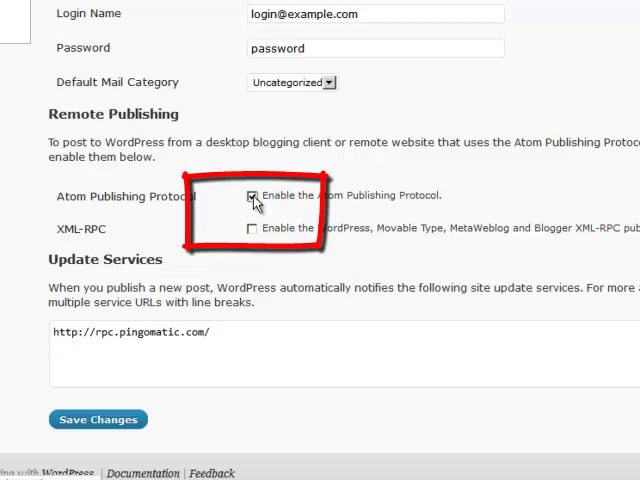
left_click(252, 228)
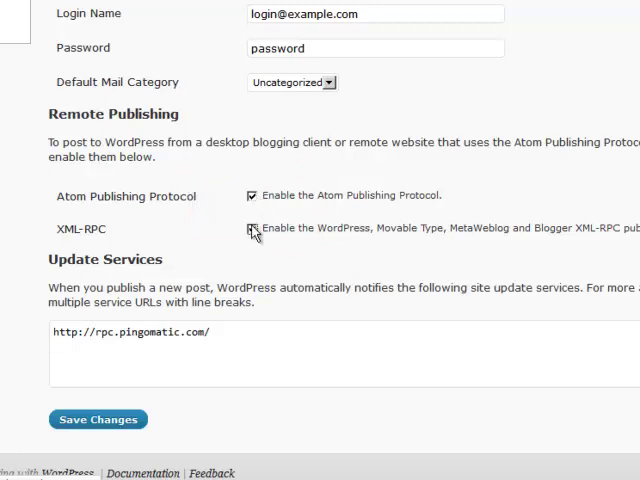
left_click(252, 228)
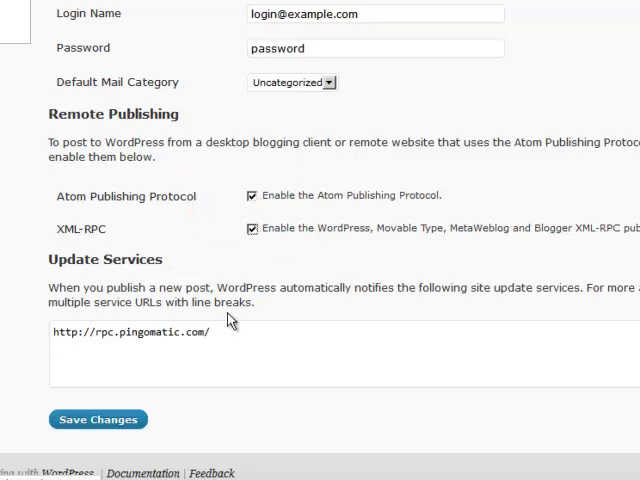
- Replace the single Update Services URL with the pasted ping list and save the Writing settings
scroll("up", 3)
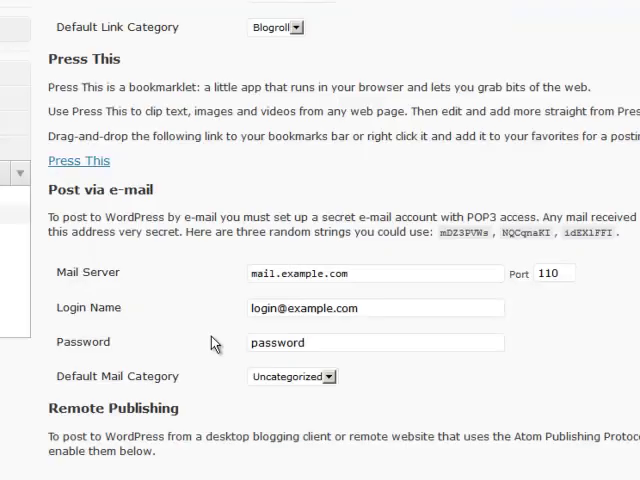
scroll("down", 3)
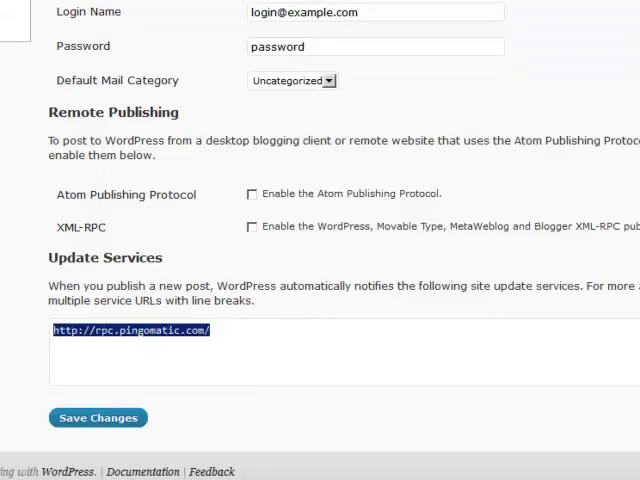
key("Delete")
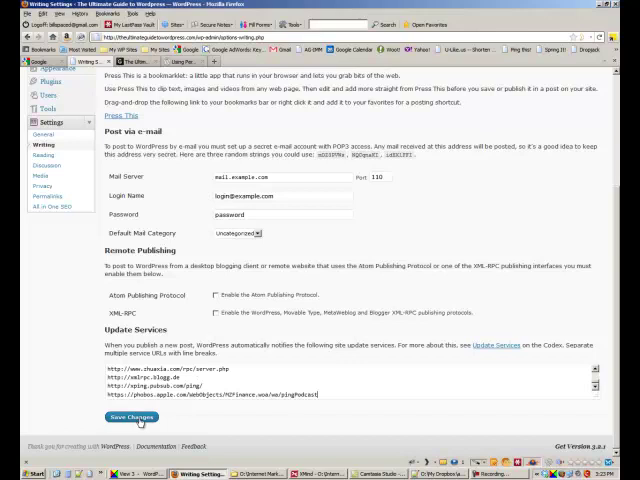
left_click(128, 416)
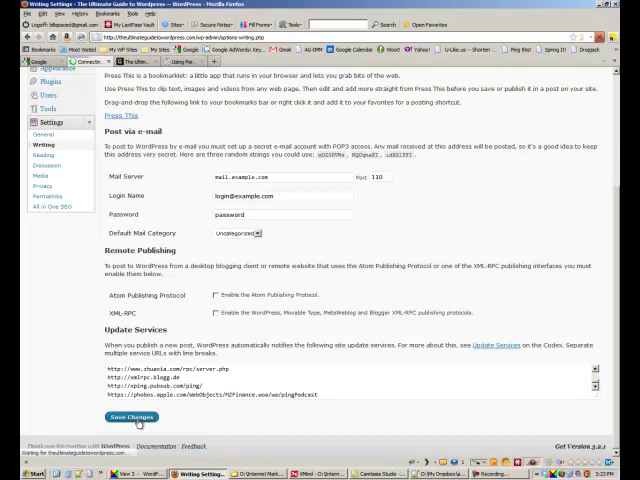